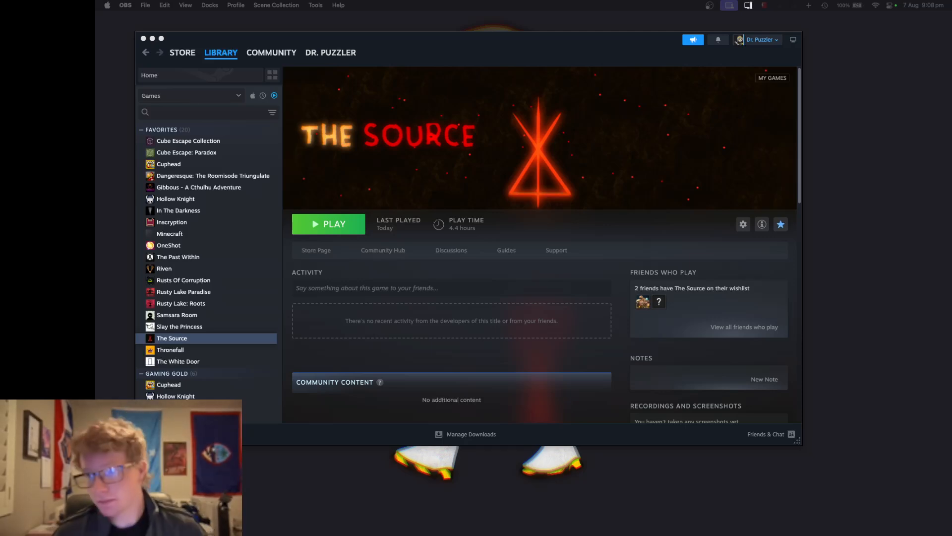
mouse_move(526, 61)
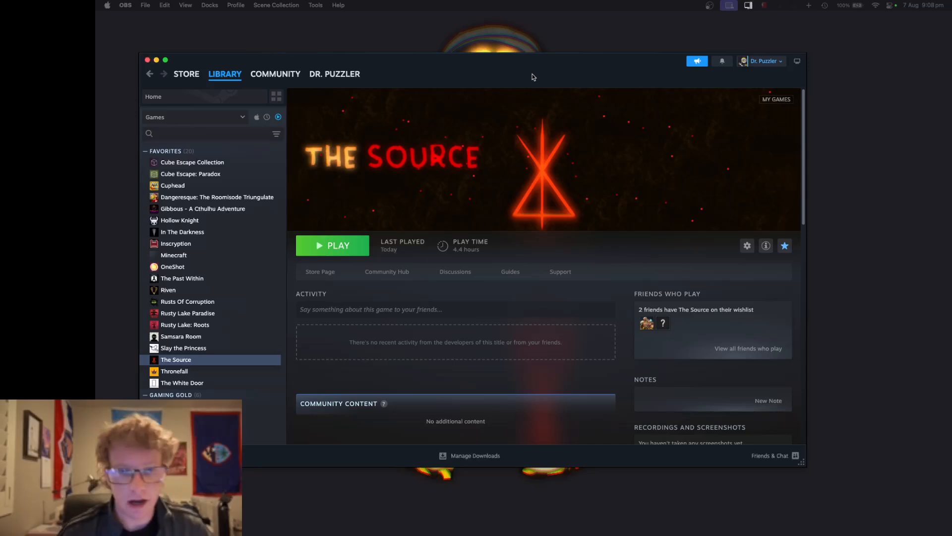
mouse_move(543, 261)
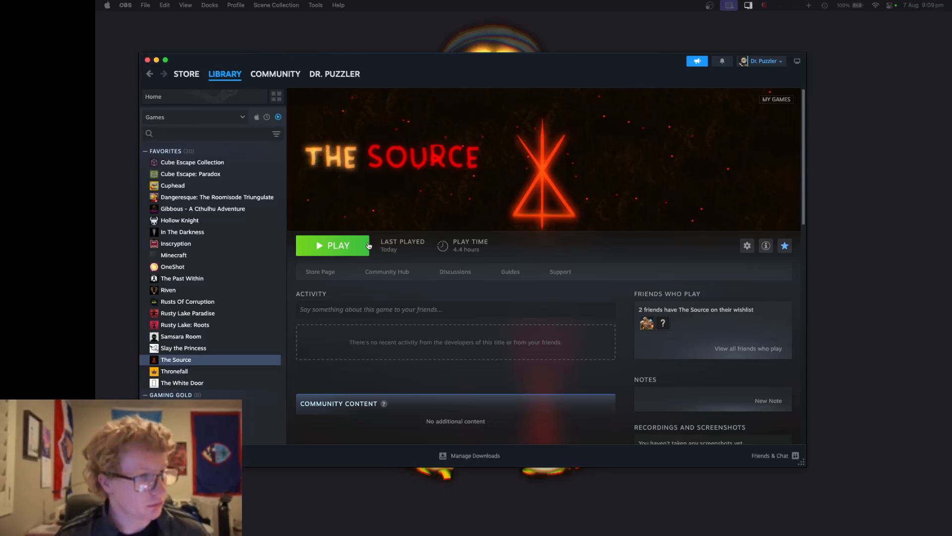
mouse_move(389, 190)
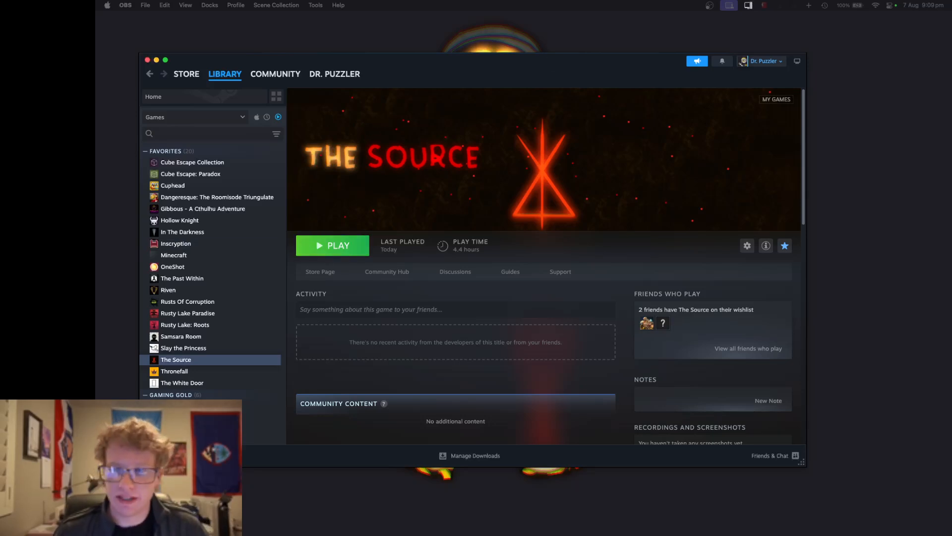
Step: Open The Source's store page from the Library and scroll through its demo, release date and features
click(320, 271)
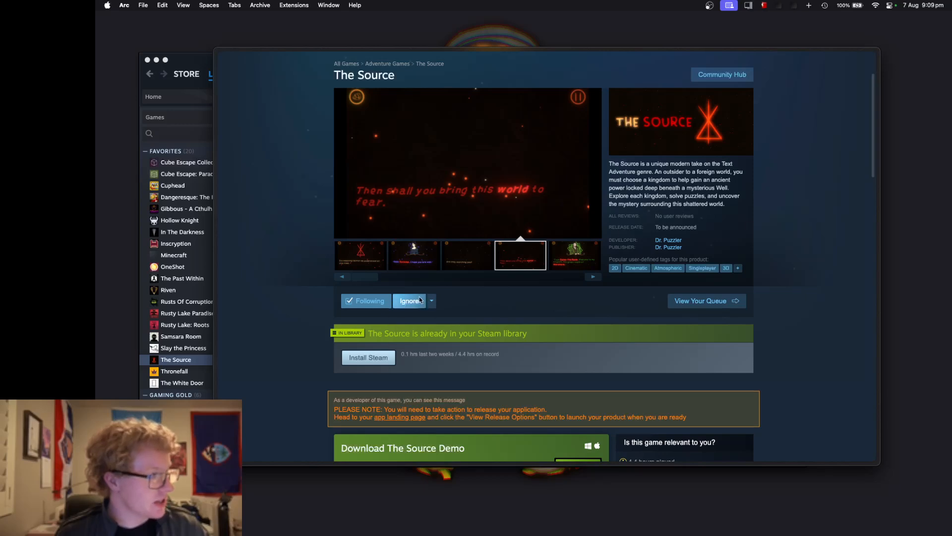
scroll(down, 3)
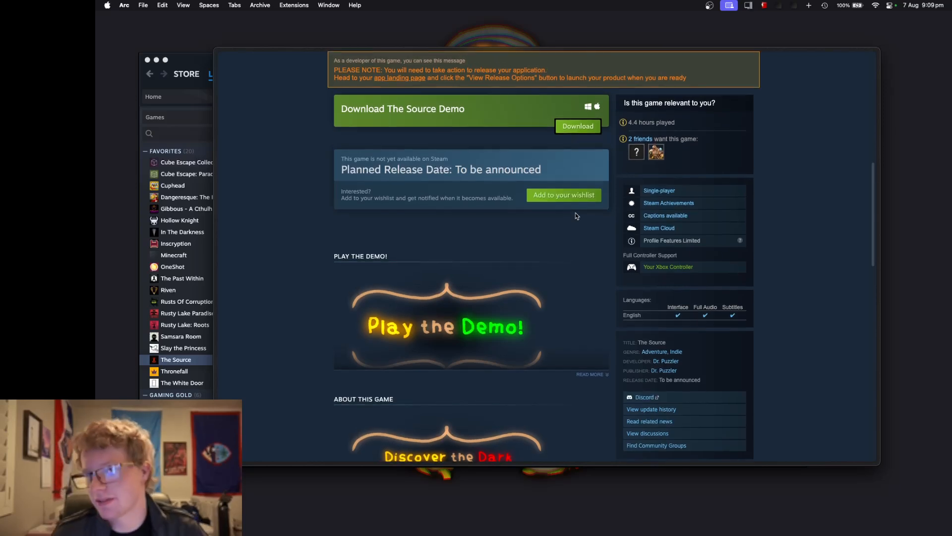
scroll(down, 3)
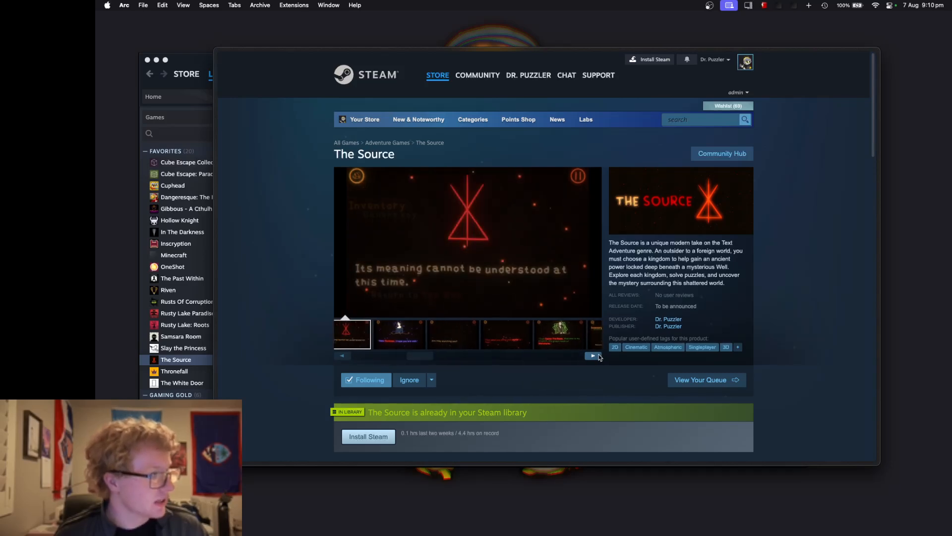
scroll(down, 3)
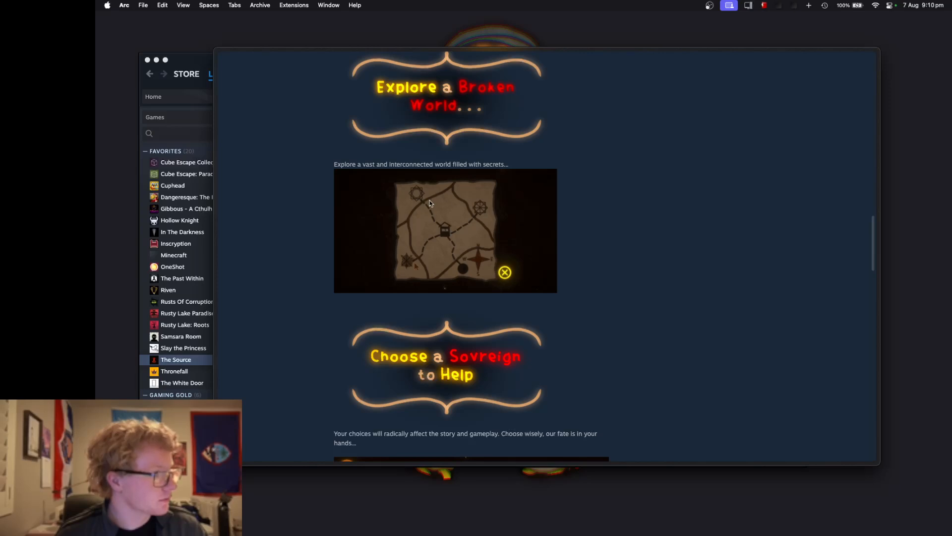
scroll(down, 3)
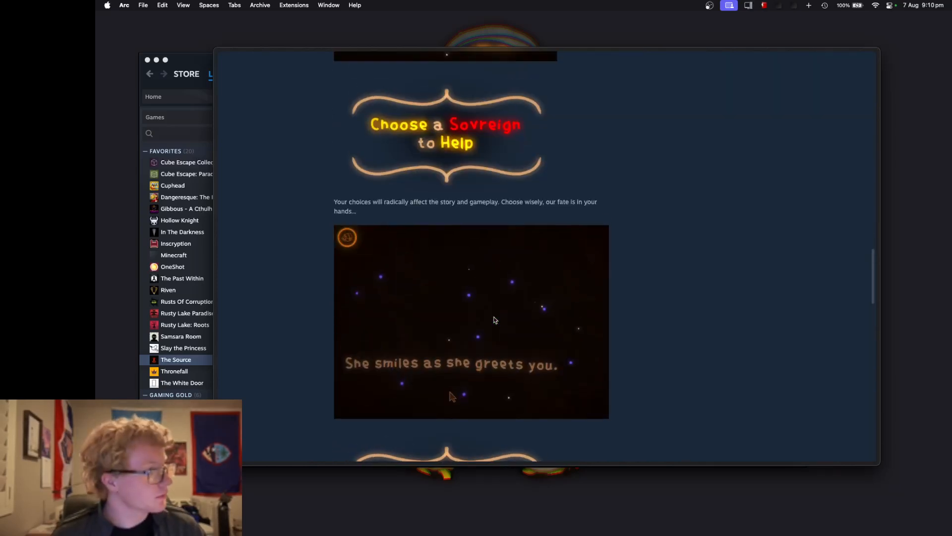
scroll(down, 3)
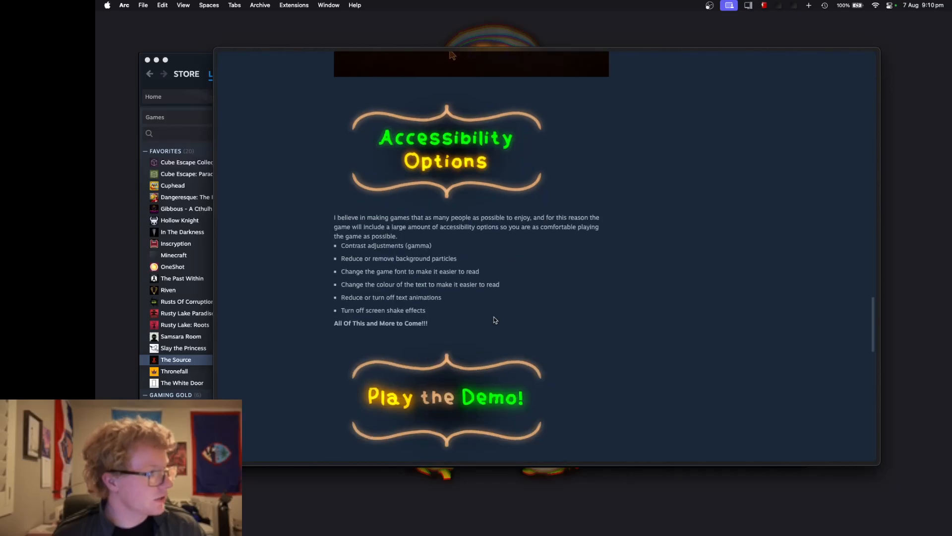
scroll(down, 3)
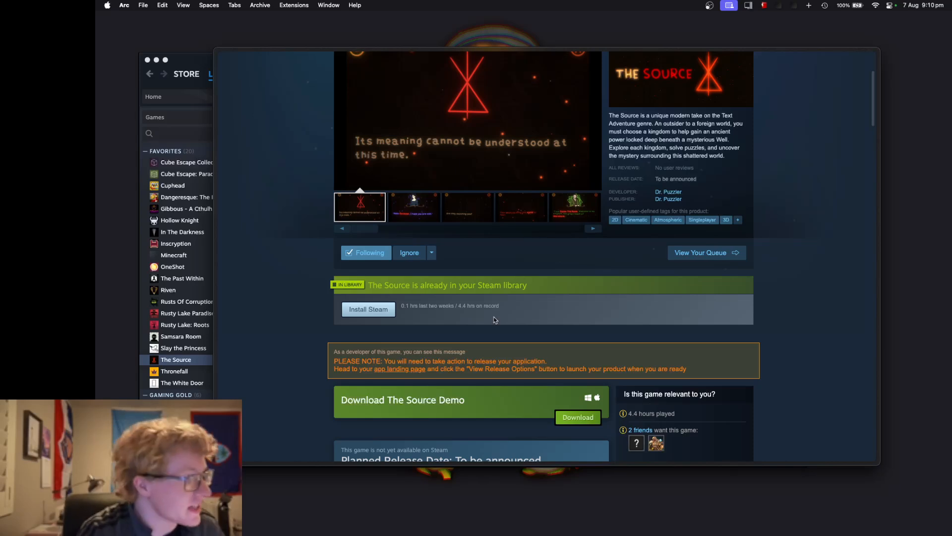
click(413, 206)
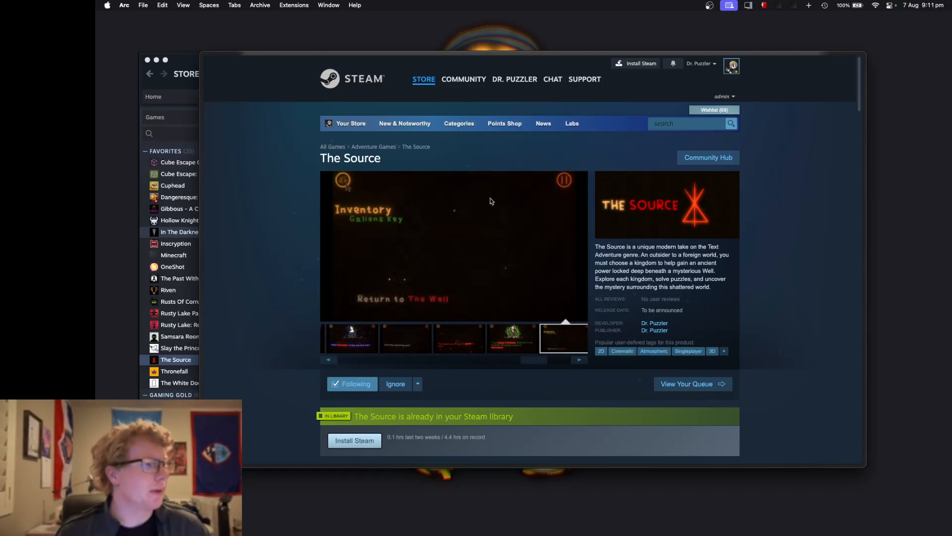
Step: Scroll to the Join The Discord banner, open the invite, then close the Discord preview
scroll(down, 3)
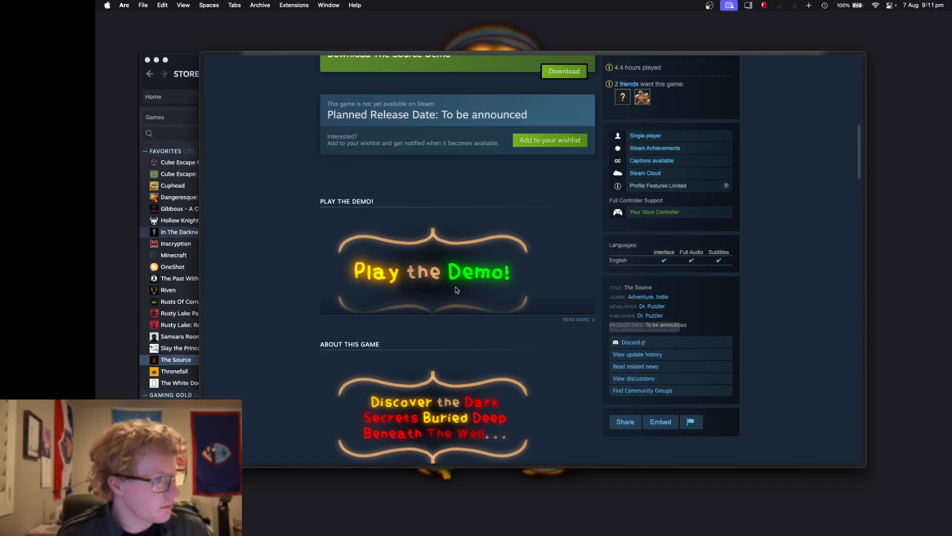
scroll(down, 3)
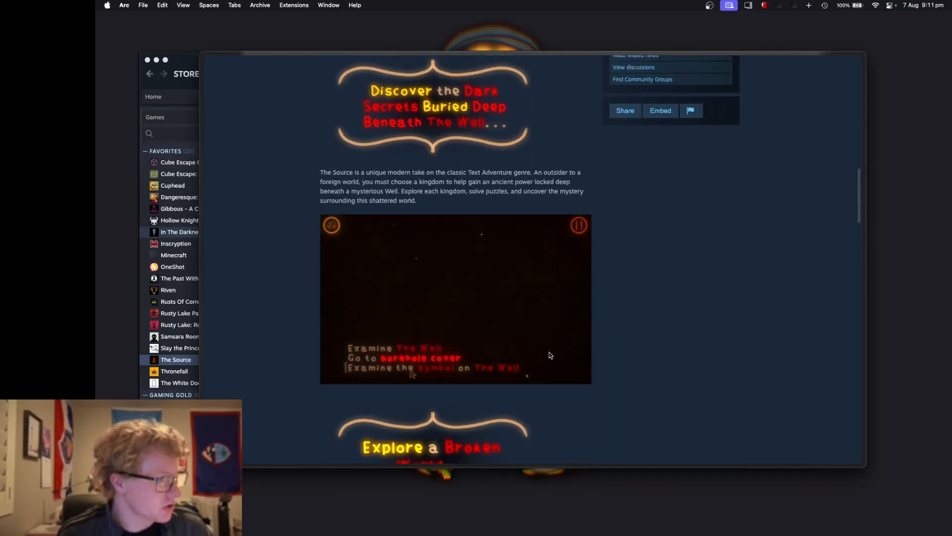
scroll(down, 3)
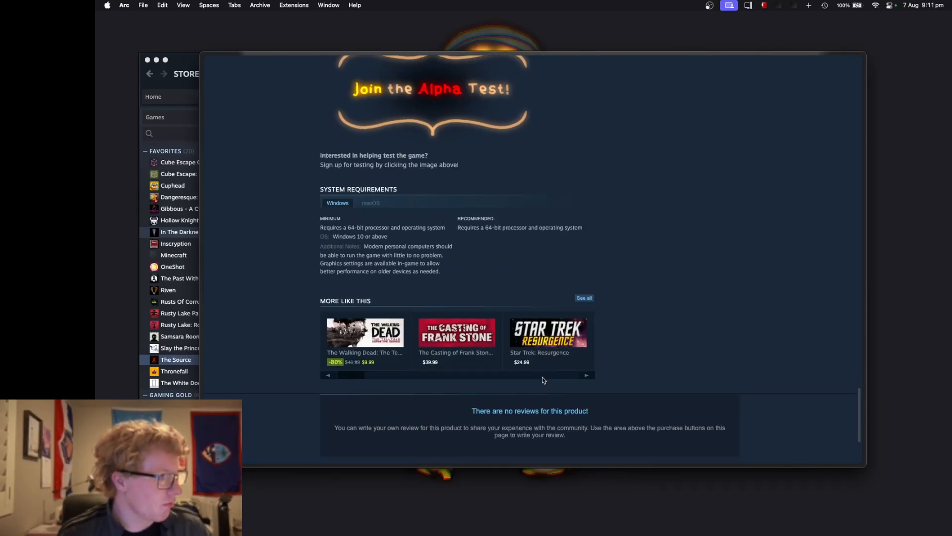
scroll(up, 3)
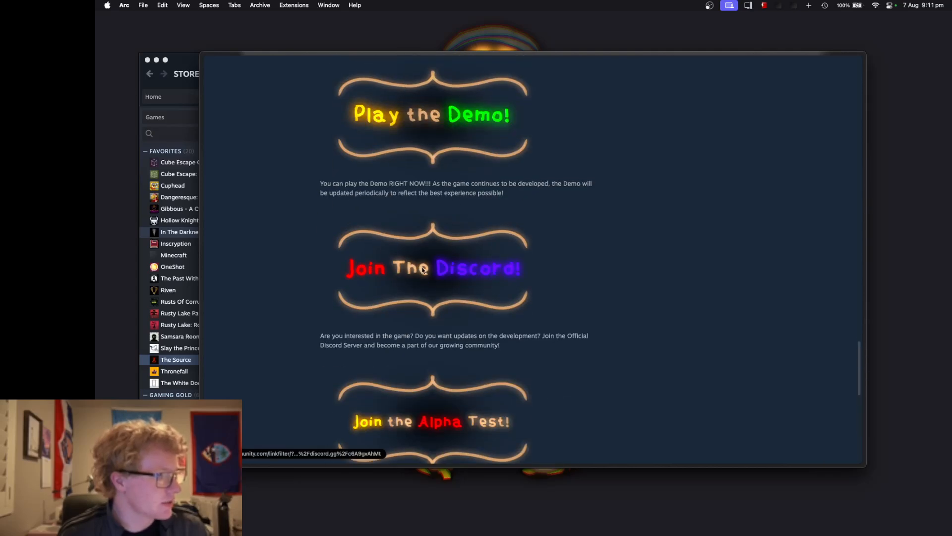
click(433, 267)
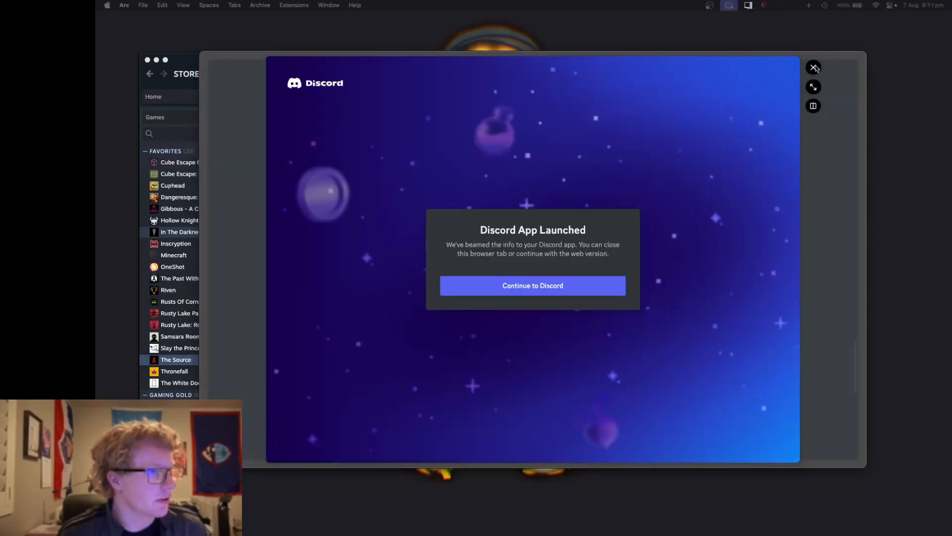
click(814, 67)
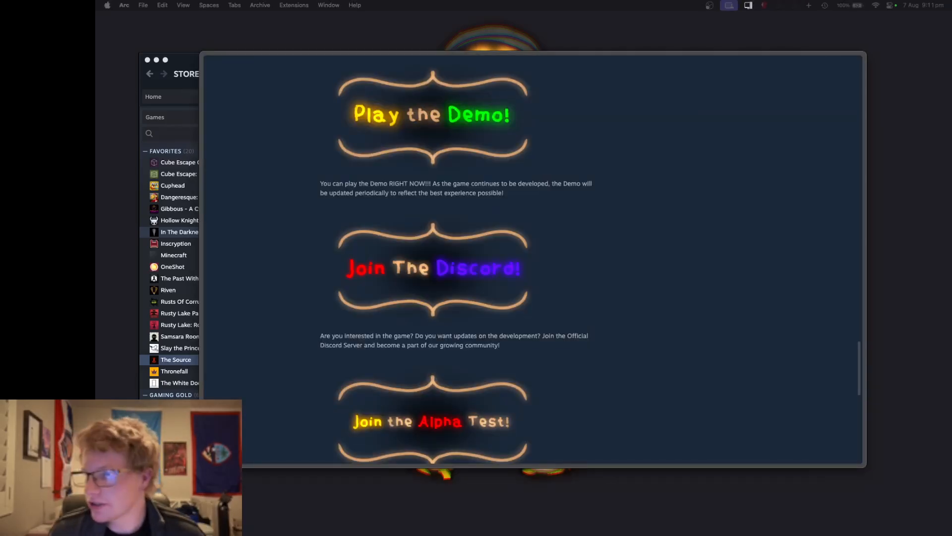
mouse_move(585, 252)
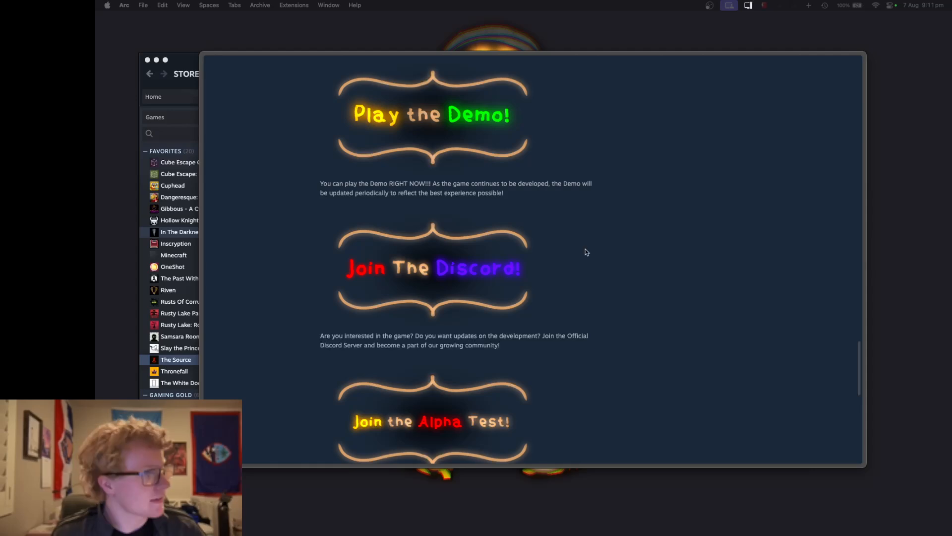